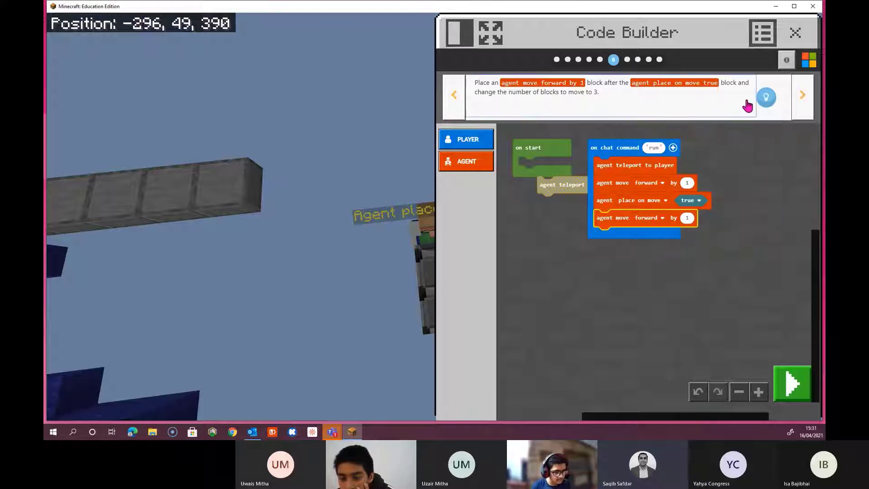
Step: Change the last agent move forward to 3 blocks, read the test instructions, and return to the game
left_click(687, 217)
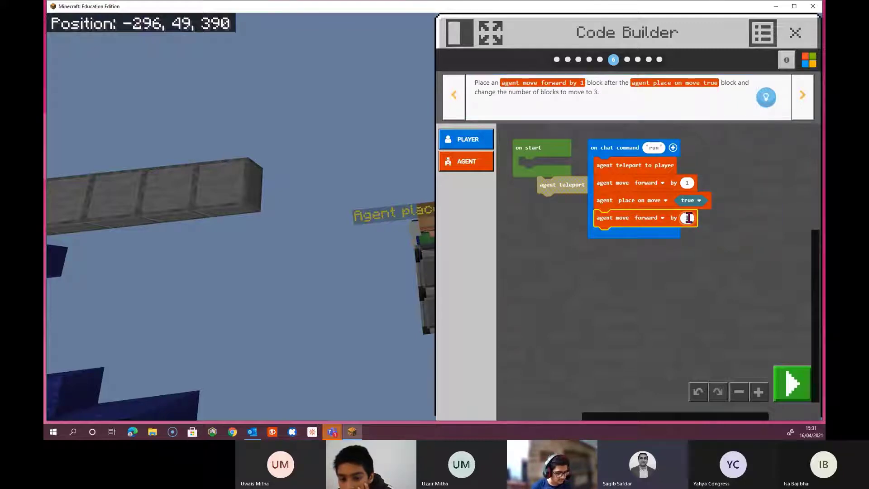
type("3")
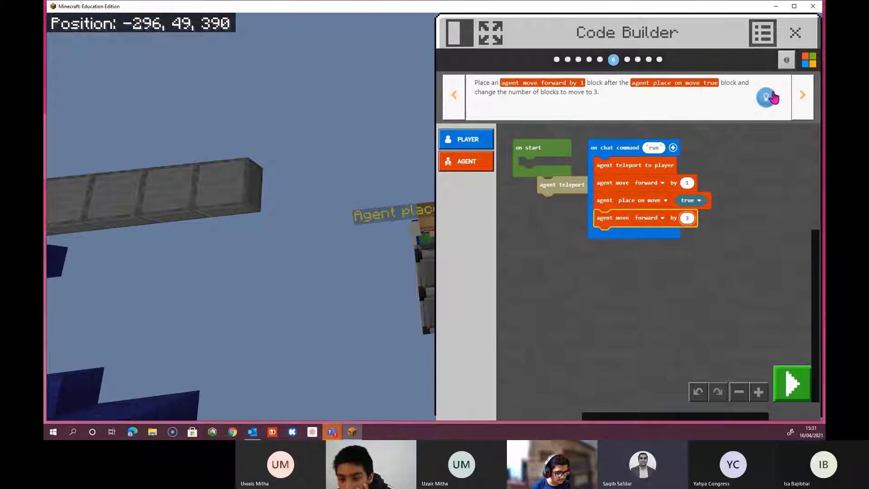
left_click(802, 95)
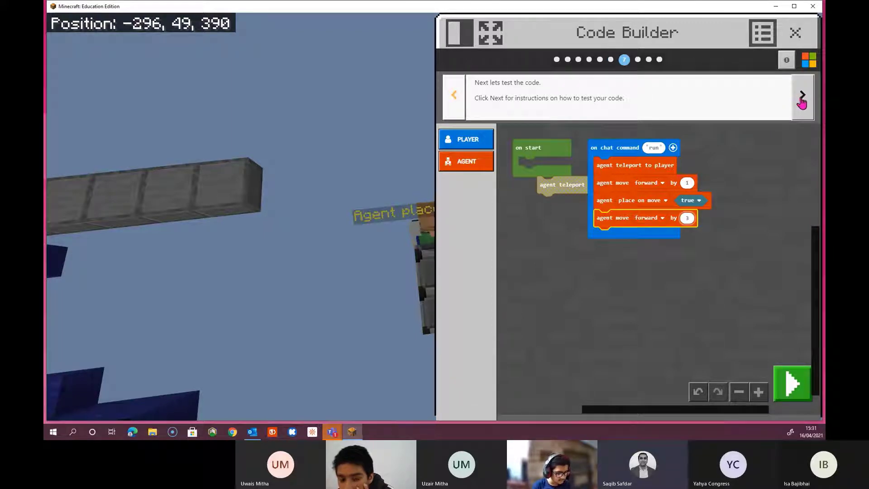
left_click(802, 99)
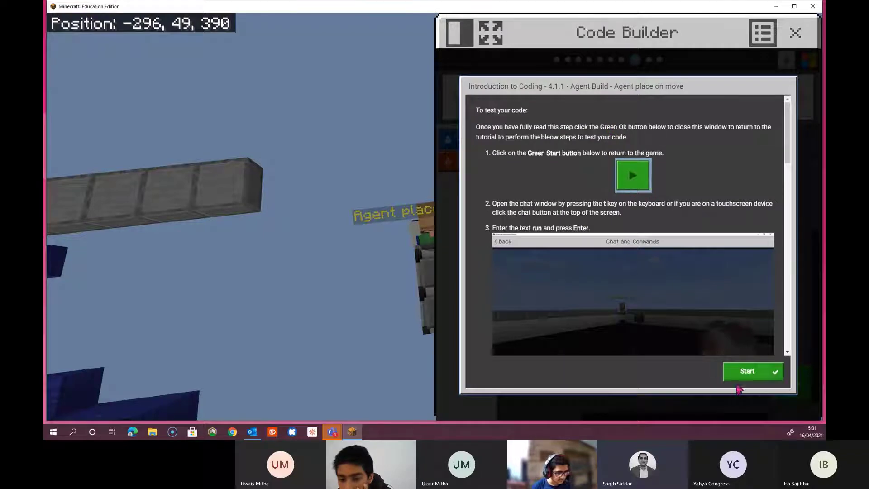
left_click(746, 371)
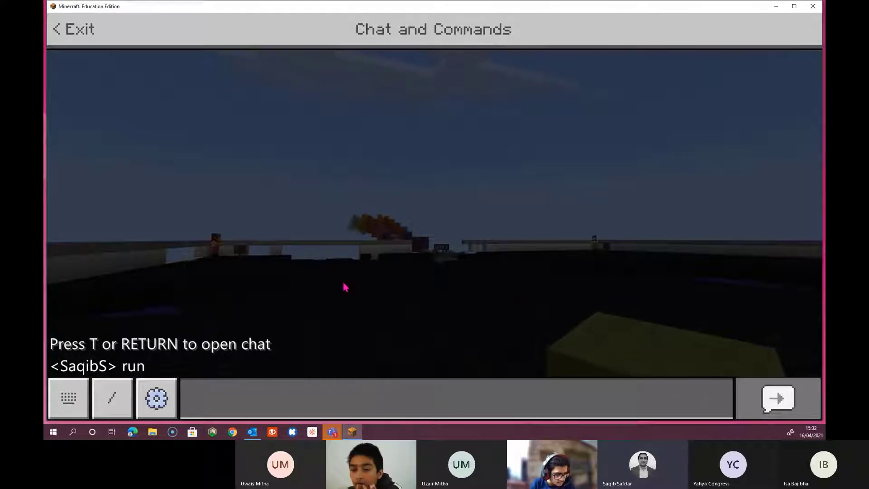
mouse_move(585, 356)
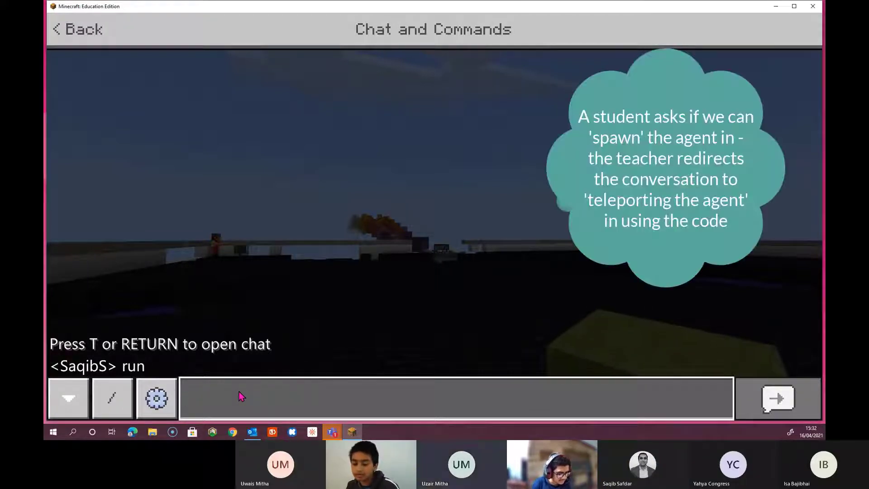
Step: Enter the run command in the chat to start the agent program
left_click(77, 29)
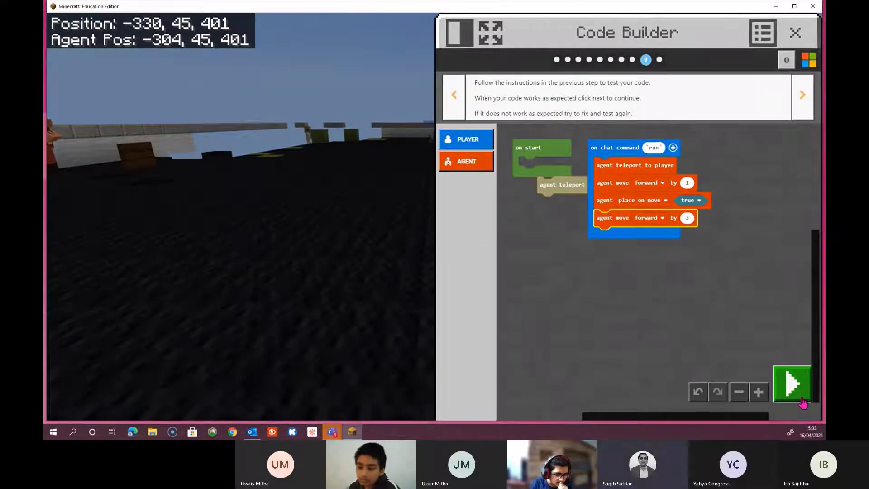
Step: Leave Code Builder for the game to resend the run command repeatedly
left_click(791, 382)
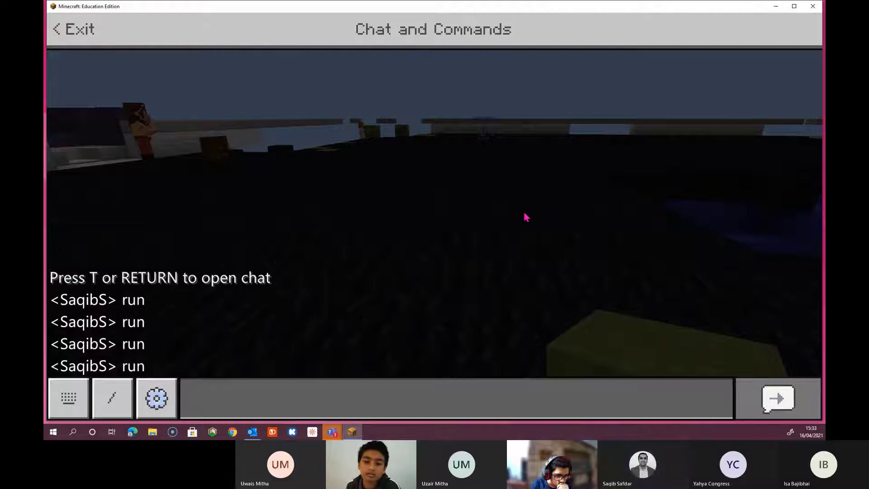
mouse_move(504, 221)
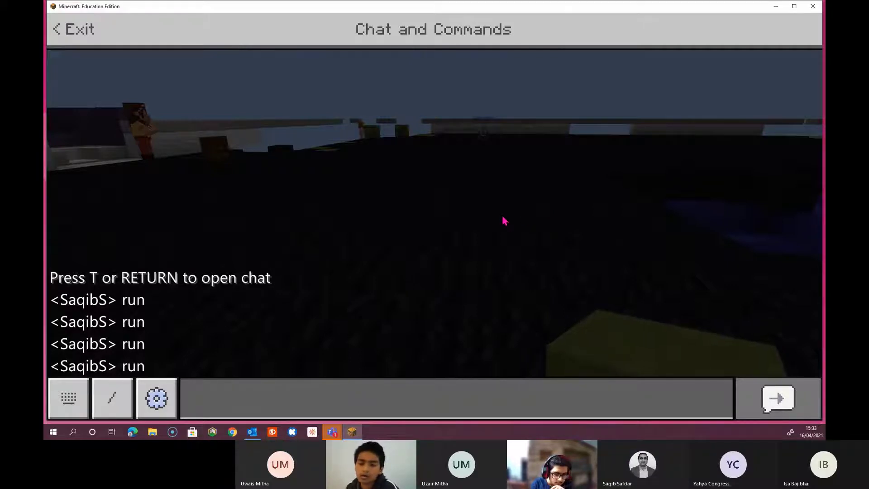
Step: Exit the Chat and Commands screen to resume play in the world
left_click(72, 29)
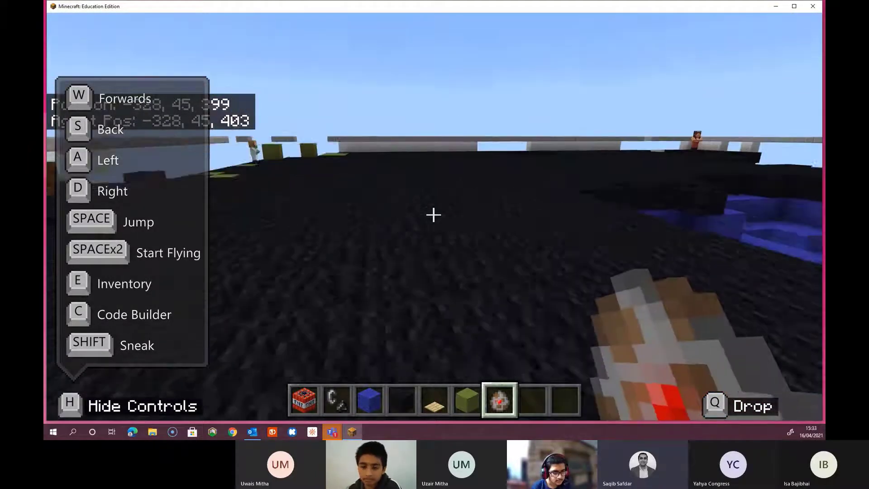
key("w")
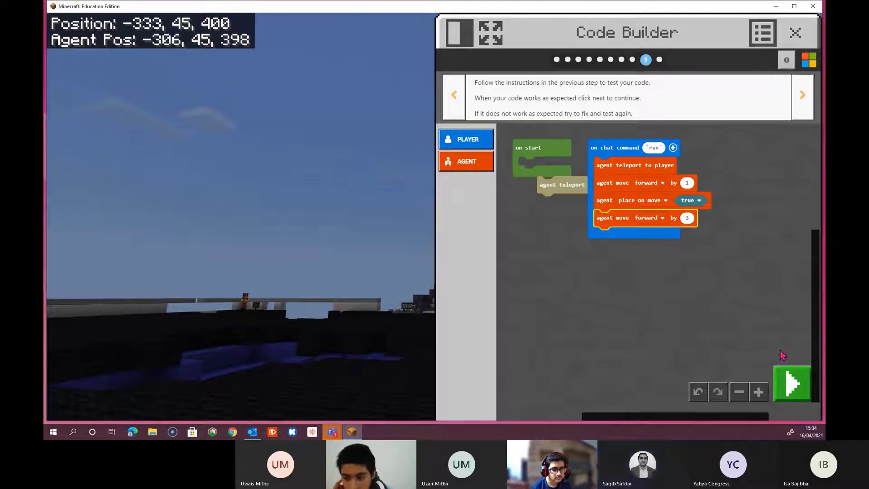
Step: Return to the game and open chat to run the program again
left_click(802, 94)
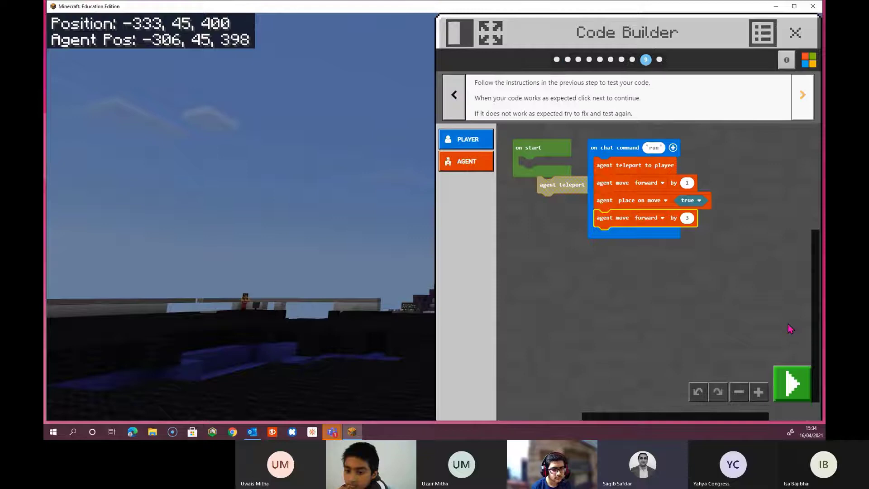
left_click(792, 384)
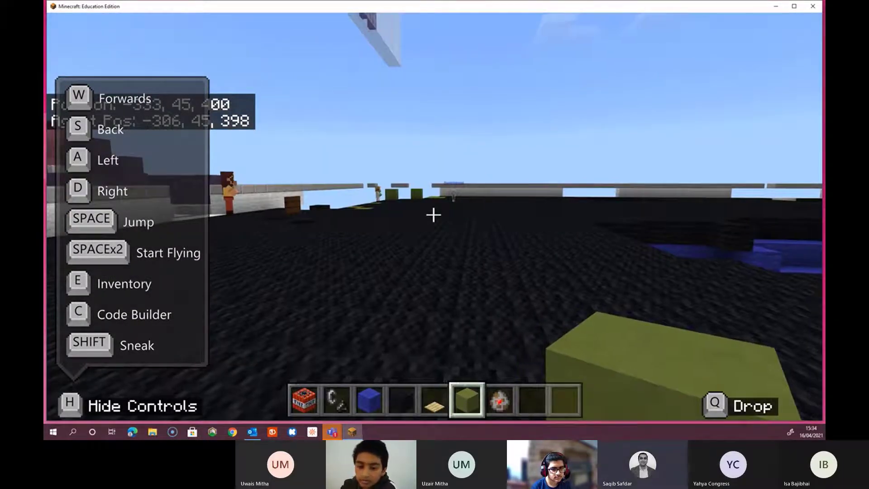
key("t")
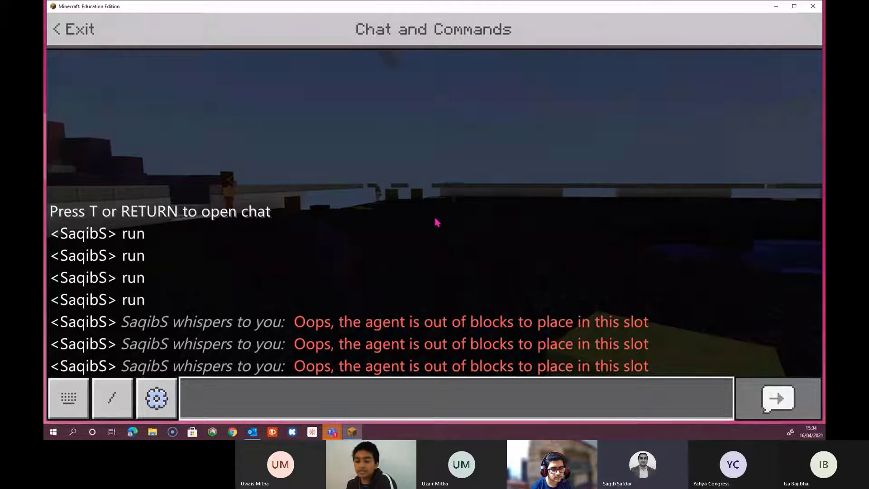
left_click(72, 29)
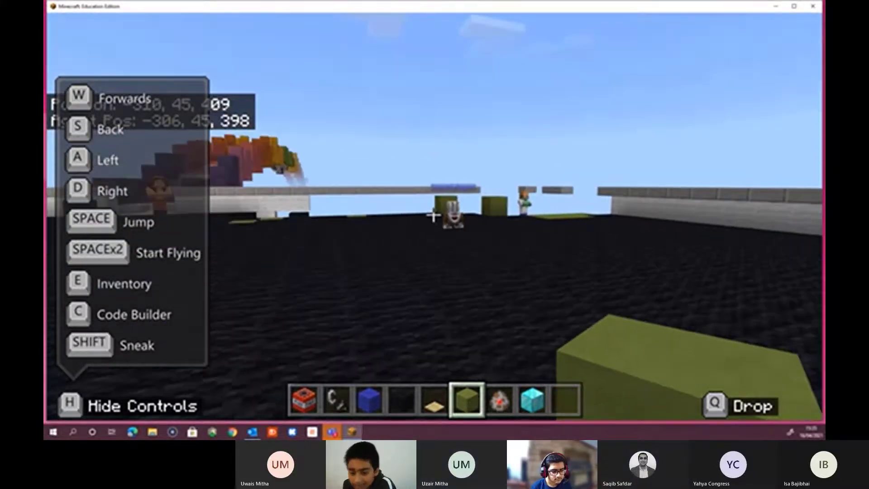
key("t")
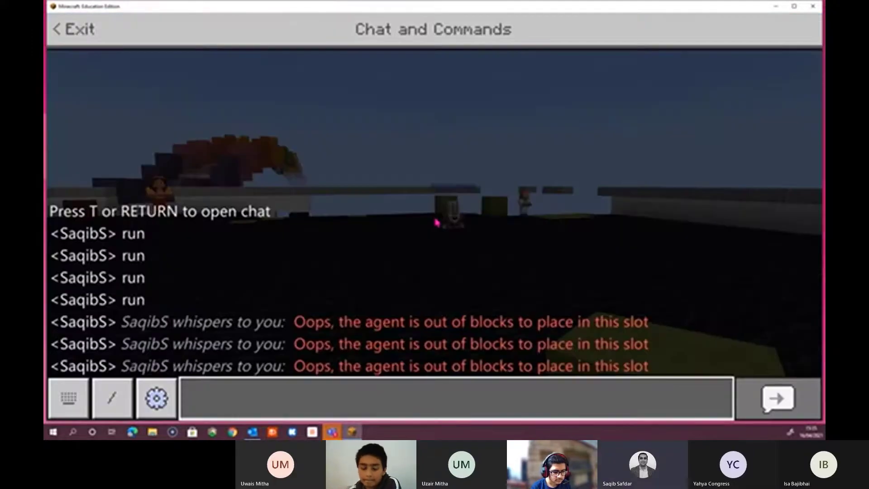